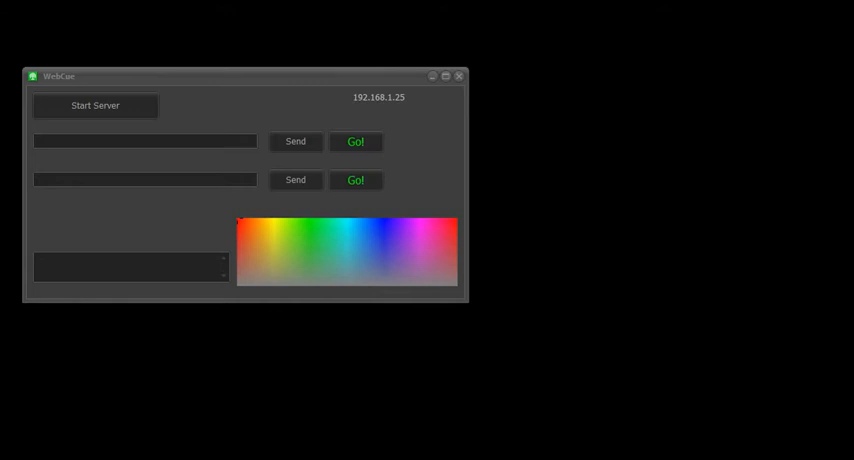
mouse_move(548, 394)
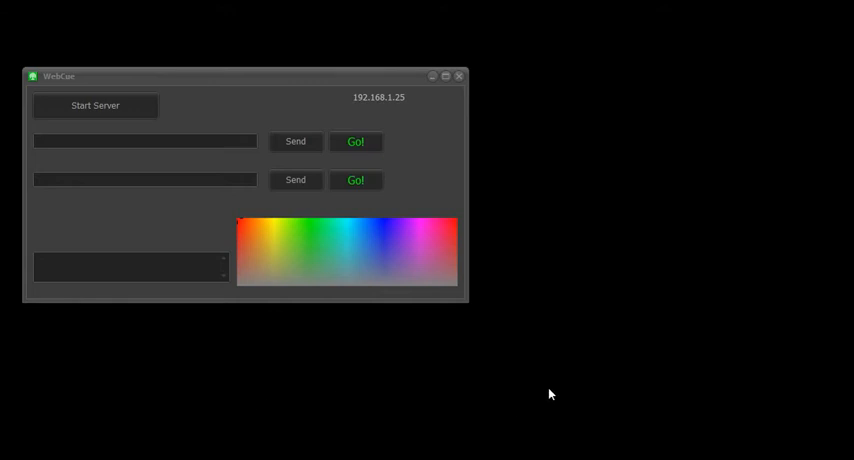
mouse_move(406, 112)
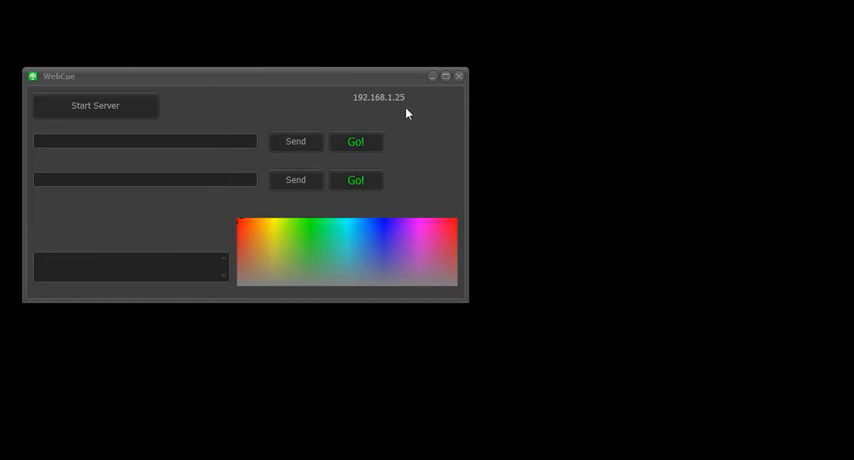
mouse_move(352, 112)
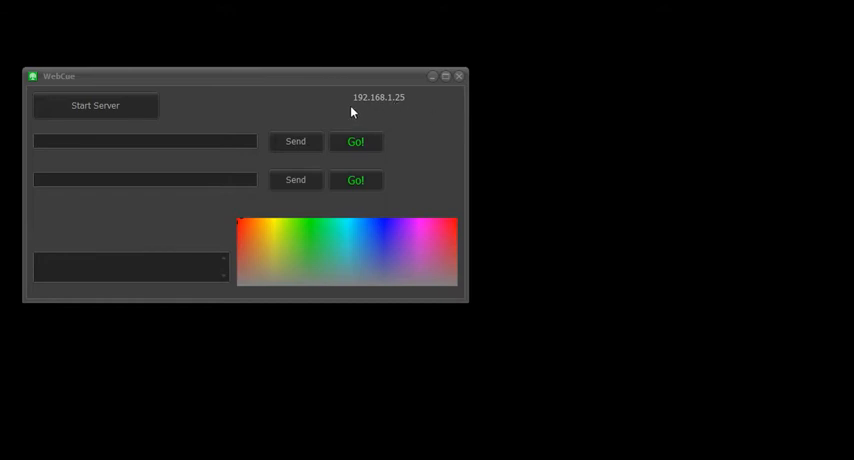
mouse_move(406, 112)
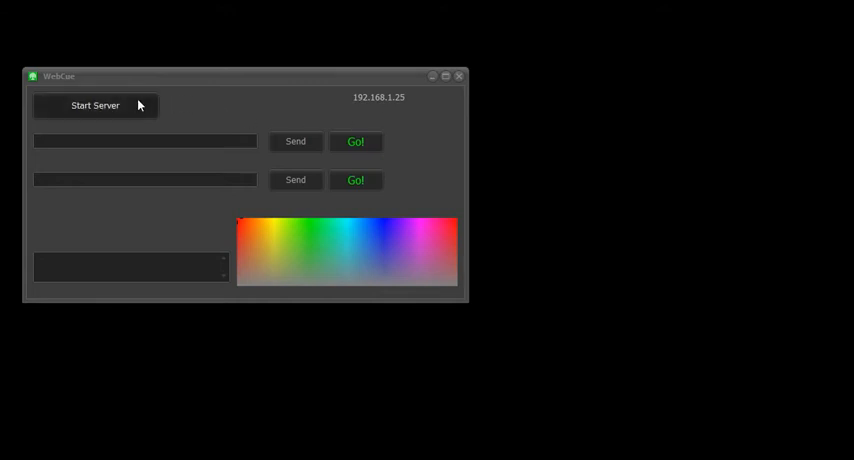
- Start the WebCue cue server so the log reports Server Started
left_click(96, 104)
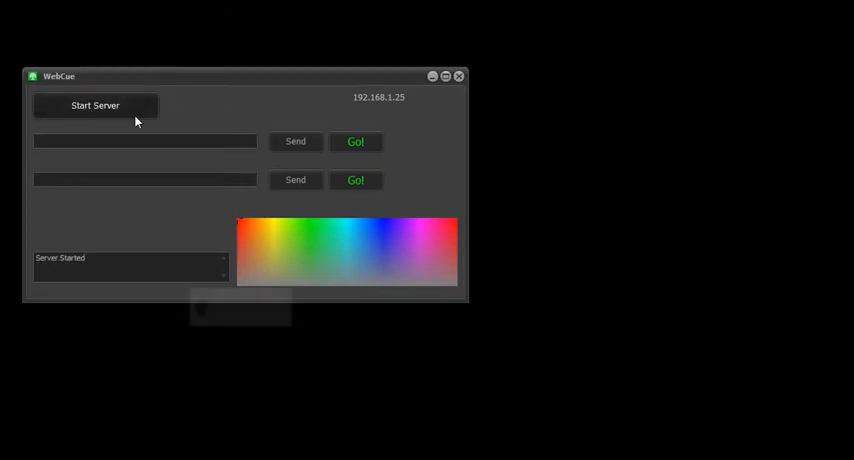
mouse_move(80, 360)
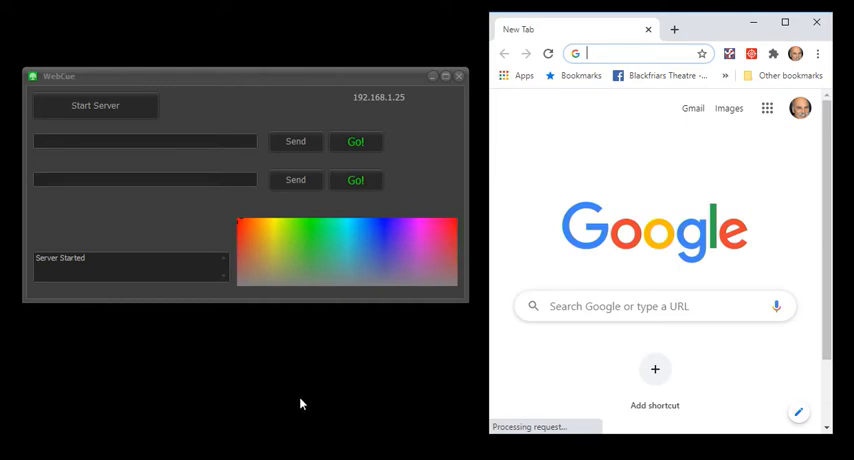
- Load the WebCue page at 192.168.1.25 in Chrome so it shows Connected
left_click(604, 52)
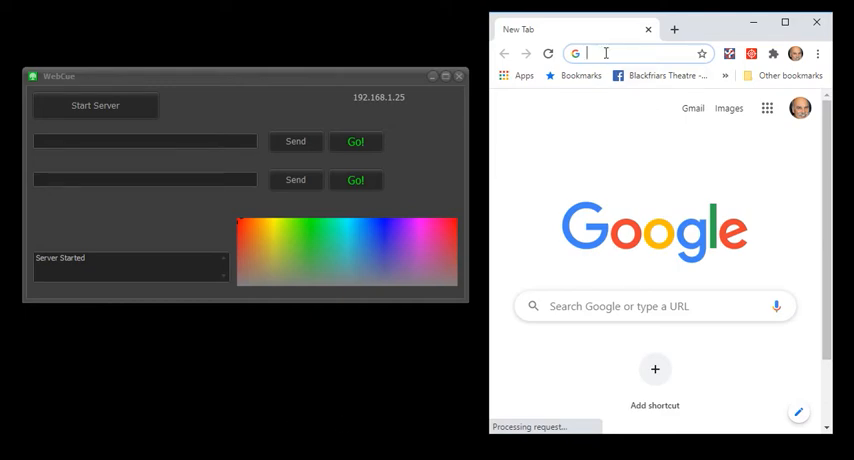
type("192.168.1.25")
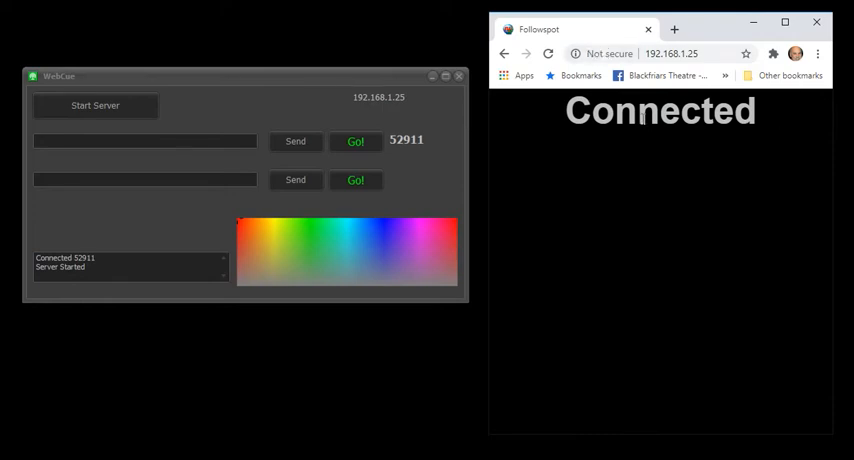
mouse_move(552, 112)
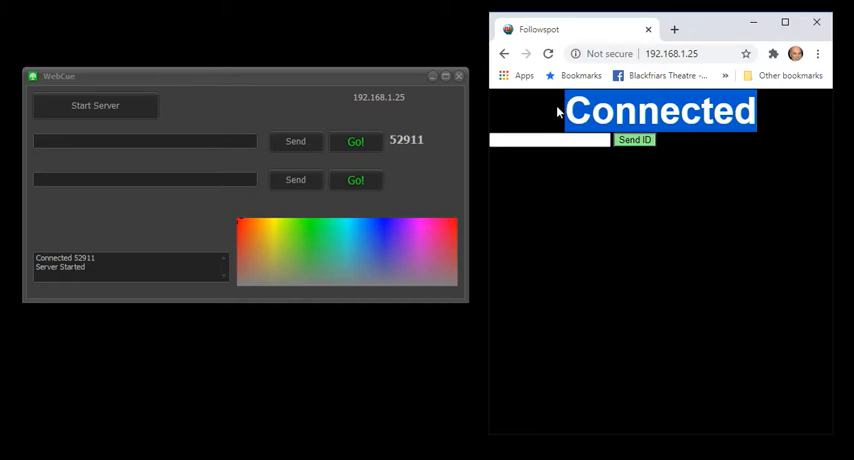
- Submit the client name Dave from the browser page to the server
left_click(548, 140)
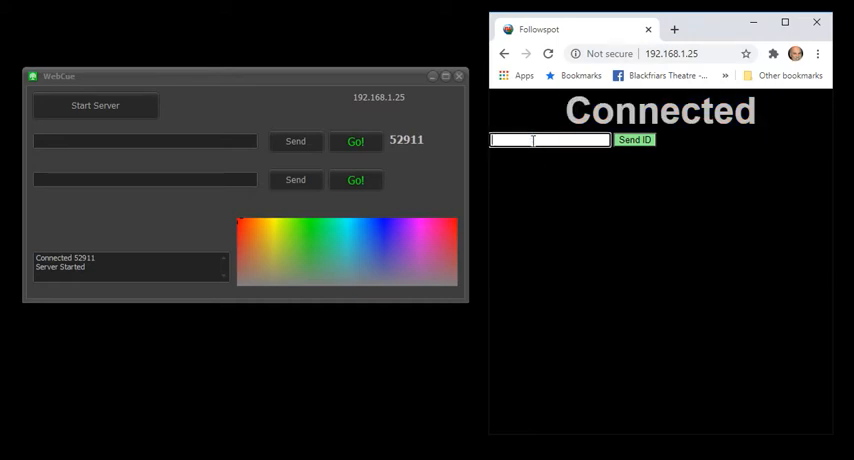
type("Dave")
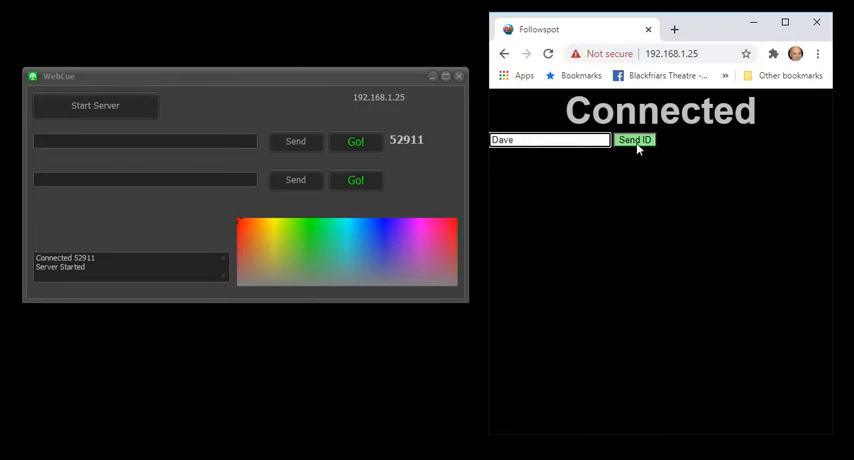
left_click(636, 140)
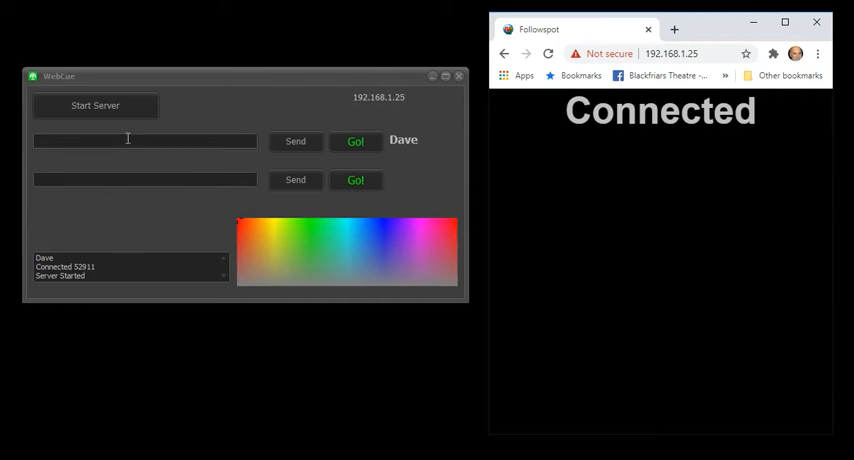
mouse_move(204, 204)
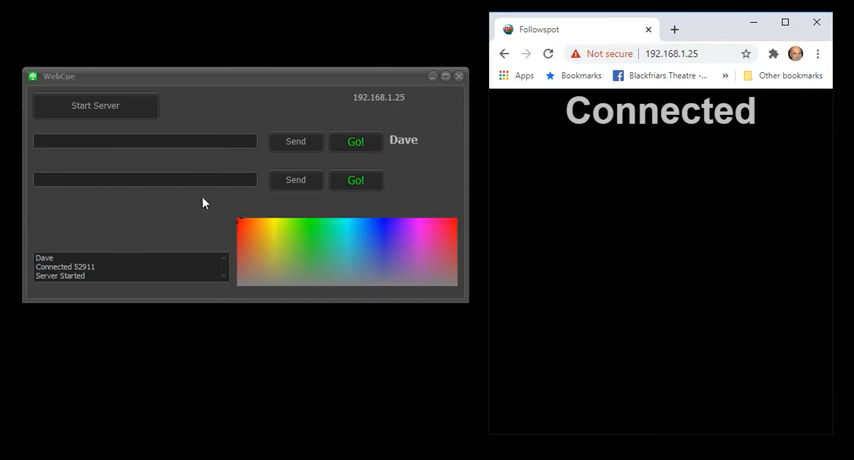
mouse_move(396, 96)
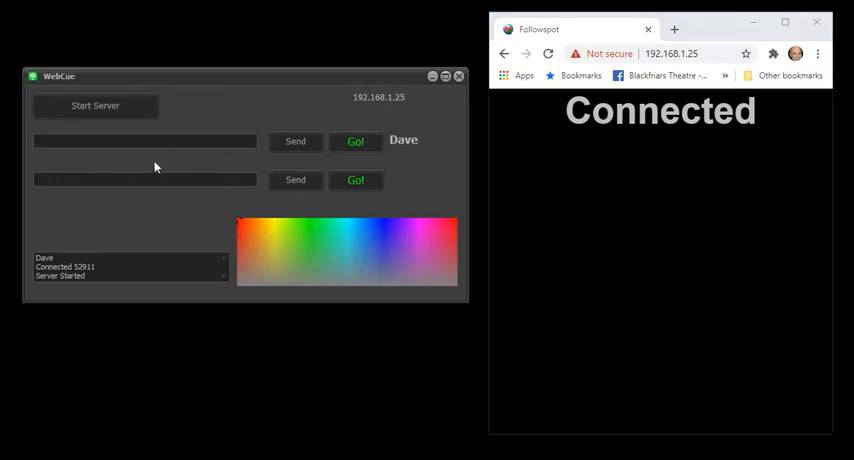
- Send the teal cue 'Slide the SL door' to Dave, correcting the misspelled word
type("S")
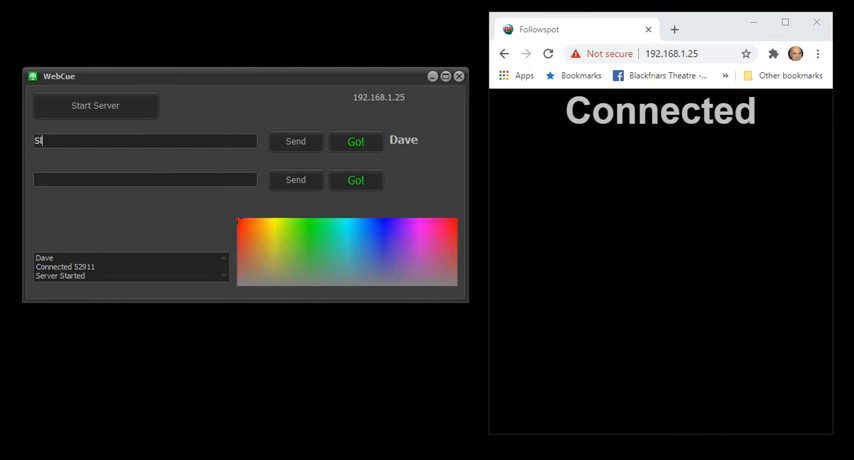
type("lide to")
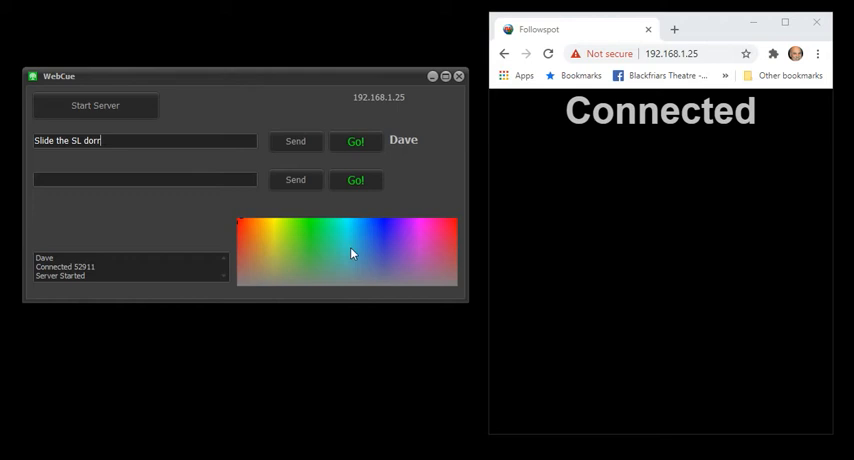
mouse_move(284, 240)
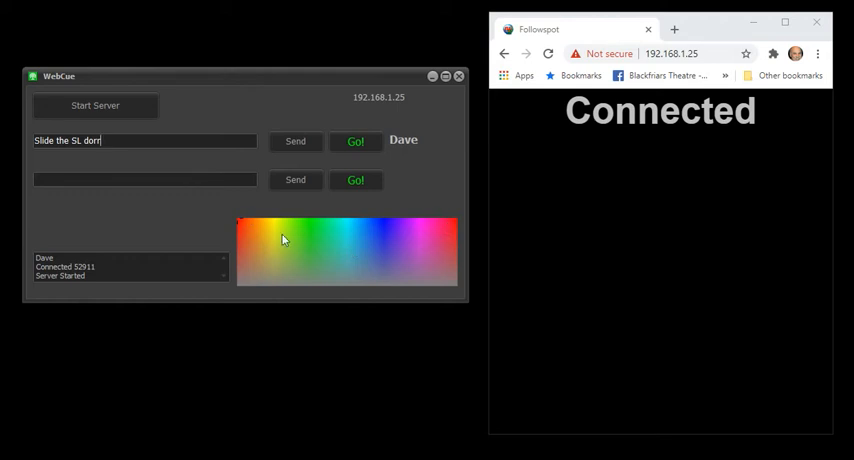
mouse_move(344, 236)
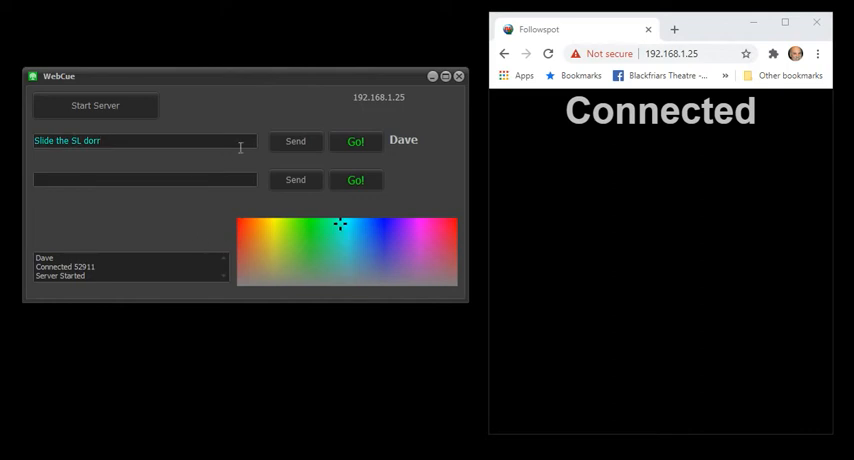
left_click(296, 140)
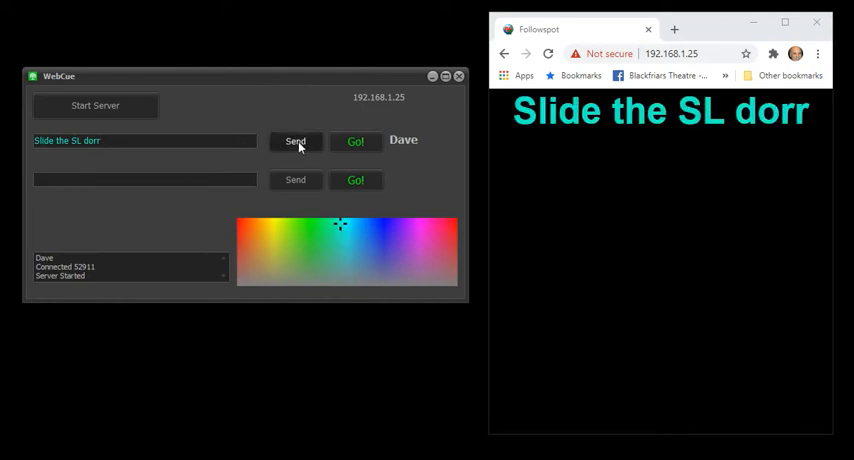
mouse_move(272, 100)
type("o")
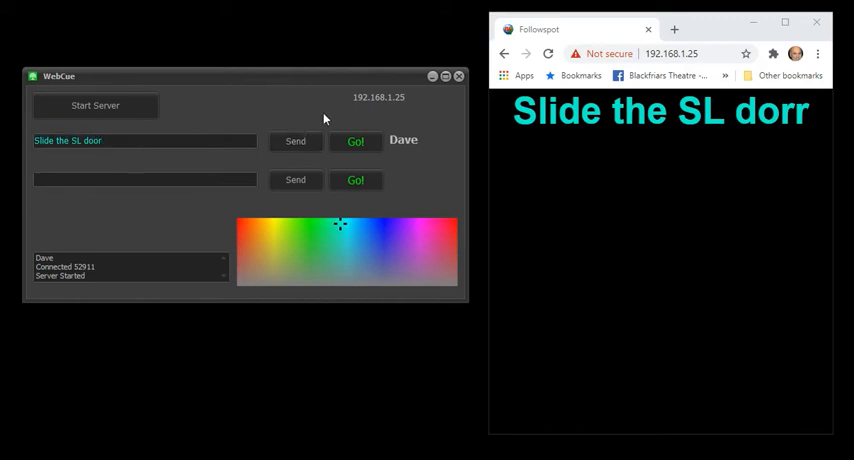
left_click(296, 140)
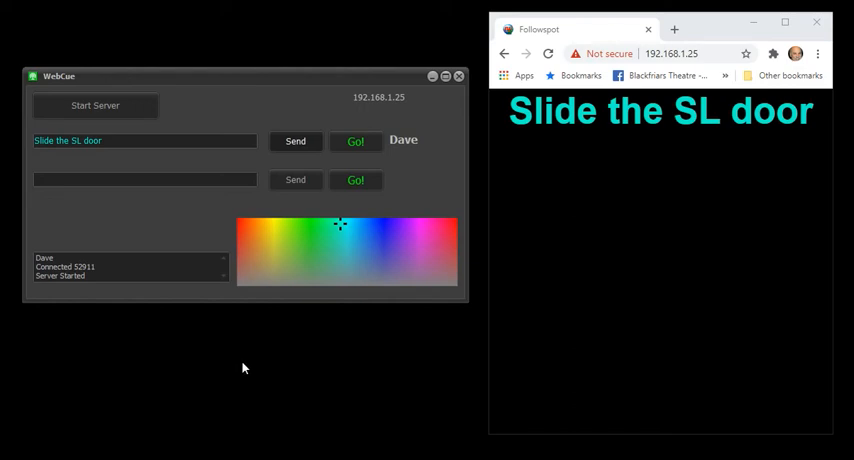
mouse_move(248, 312)
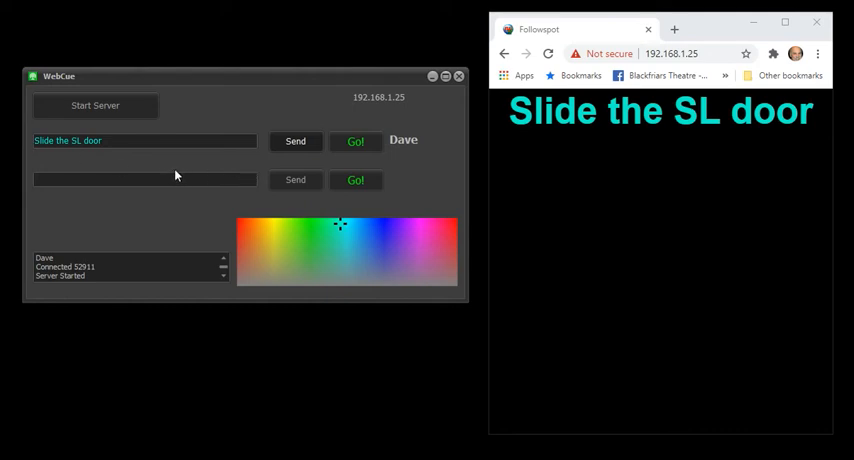
mouse_move(426, 156)
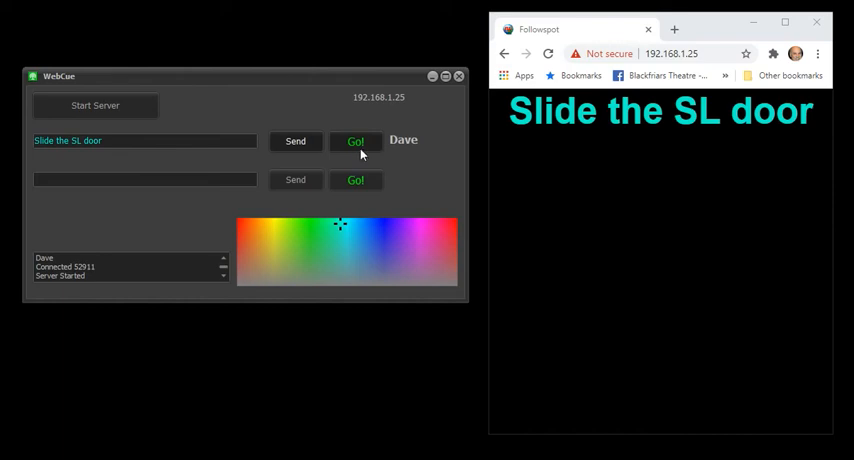
mouse_move(358, 146)
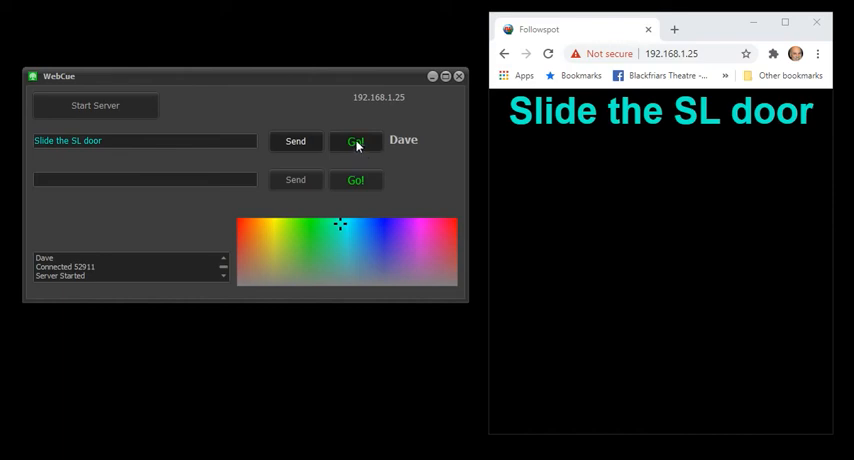
- Send the Go! command so Dave's browser shows a green Go!
left_click(356, 140)
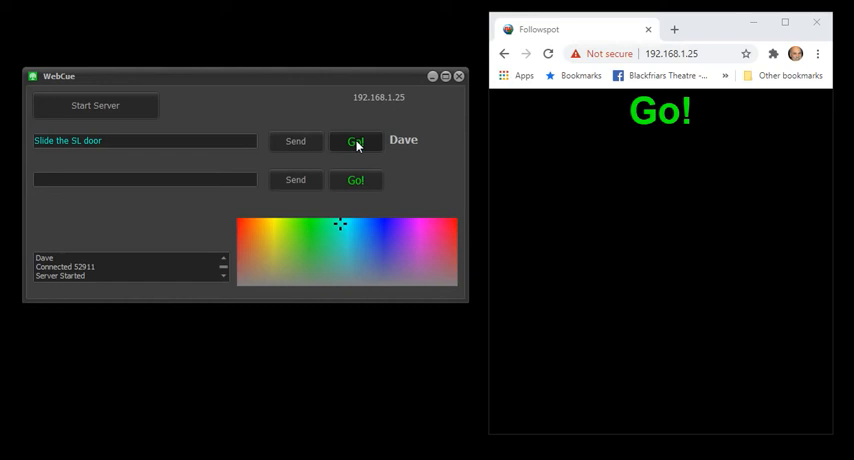
mouse_move(426, 180)
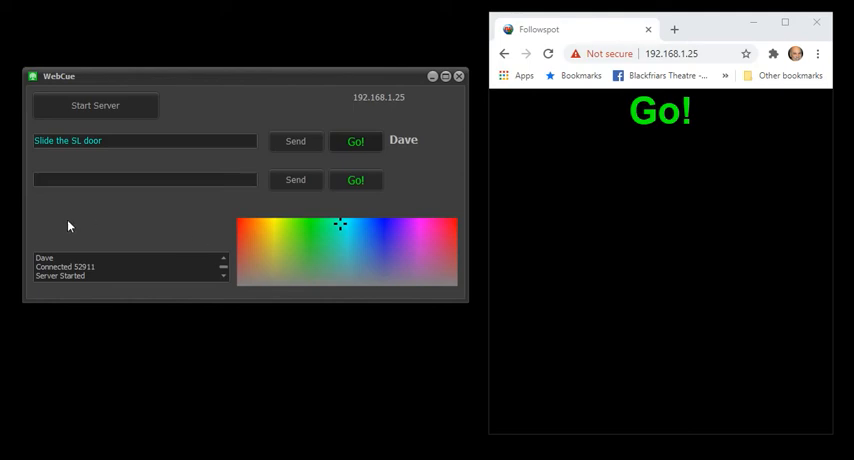
mouse_move(140, 232)
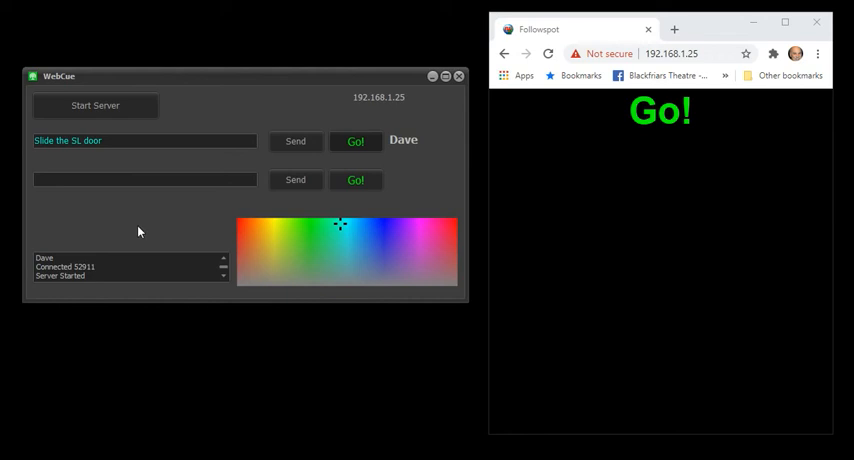
mouse_move(118, 296)
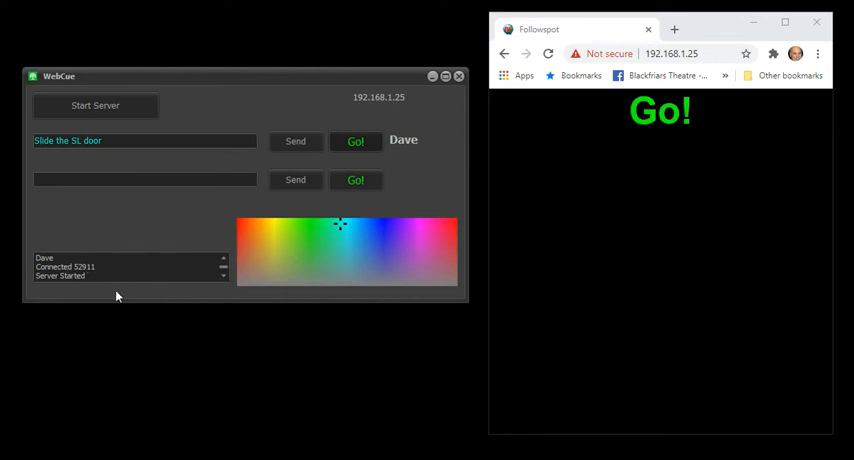
mouse_move(152, 220)
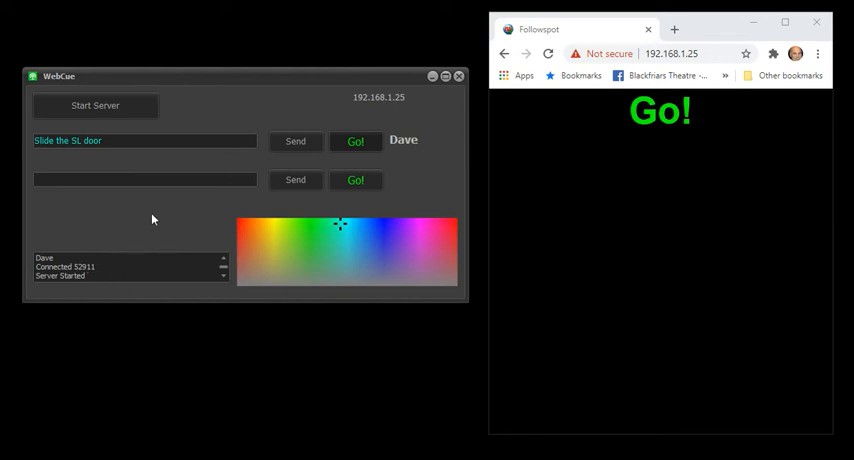
mouse_move(156, 168)
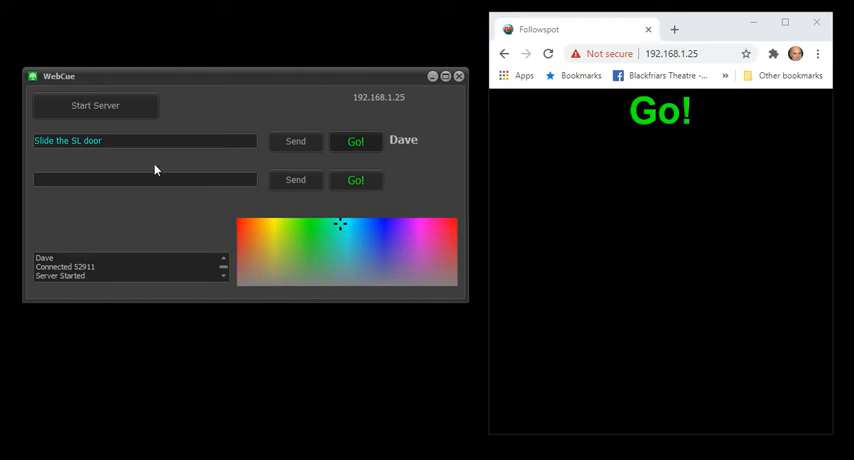
mouse_move(140, 160)
type("Open the w")
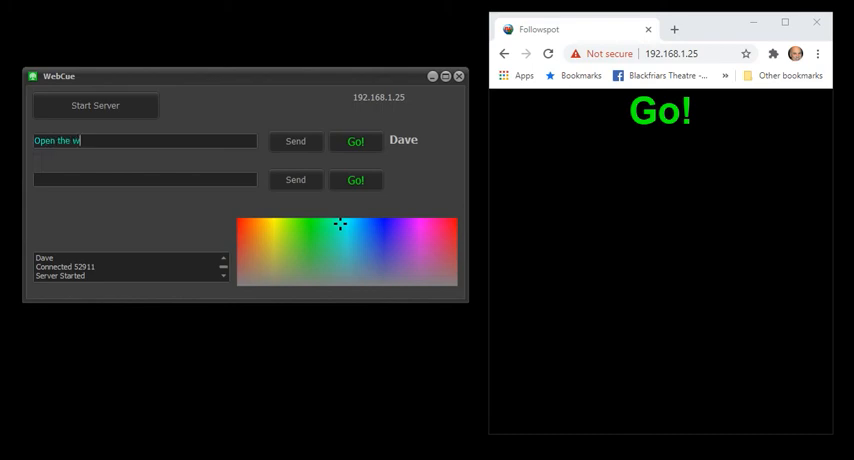
- Send the red cue 'Open the window' to Dave's browser
type("indow")
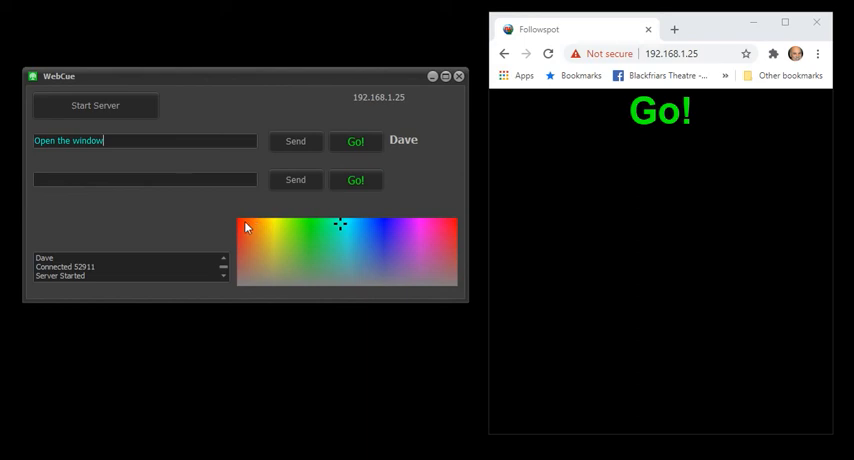
left_click(296, 140)
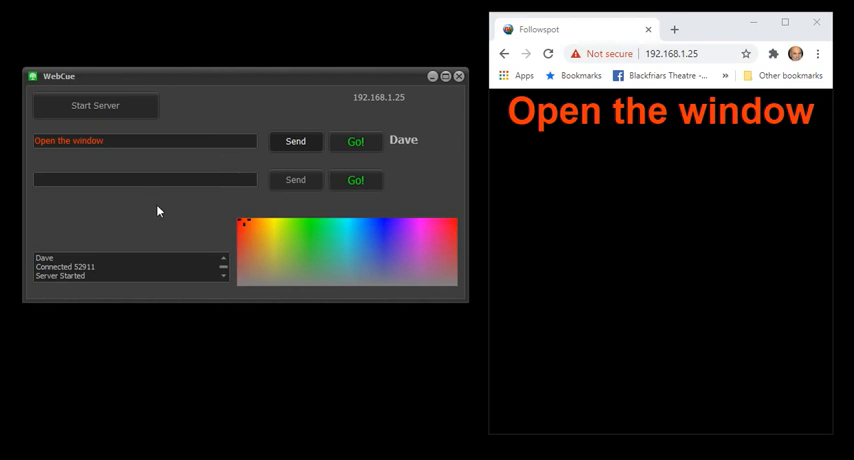
mouse_move(436, 194)
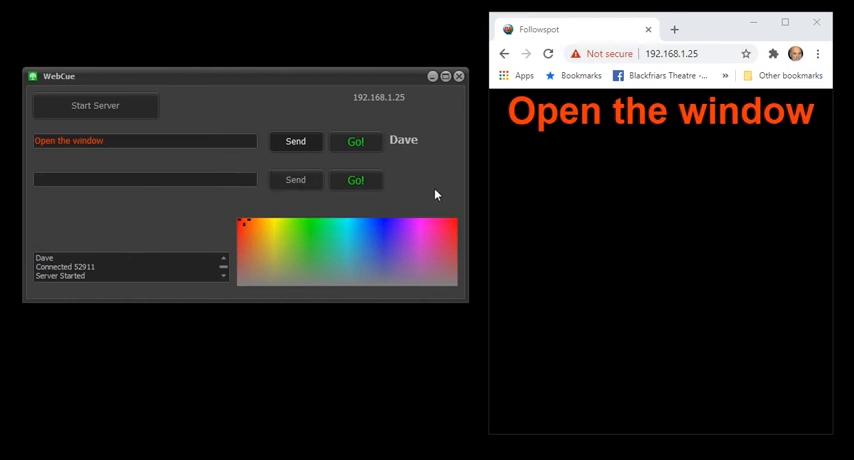
mouse_move(420, 192)
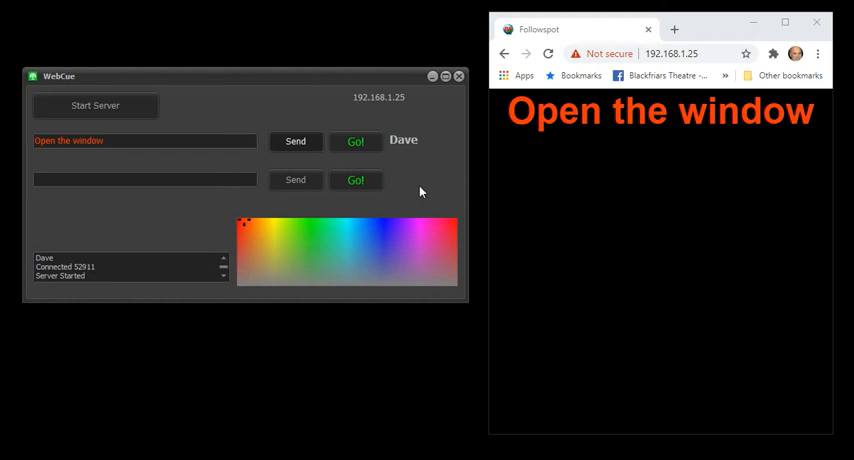
mouse_move(424, 192)
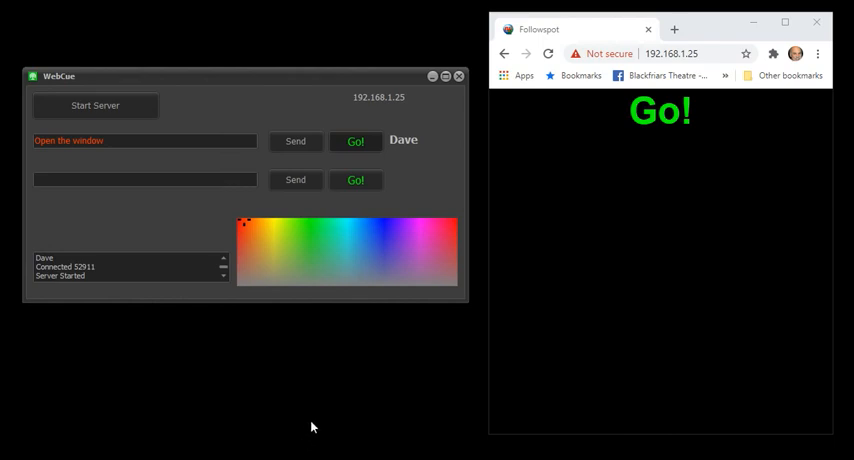
mouse_move(746, 280)
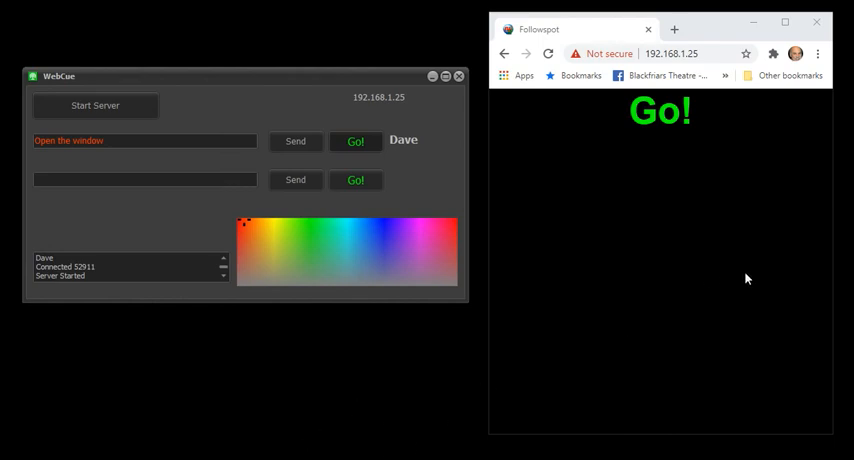
mouse_move(176, 412)
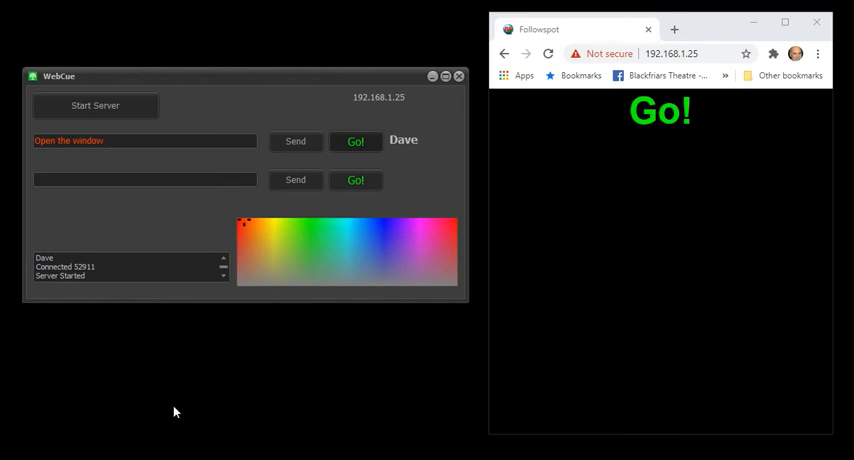
mouse_move(196, 404)
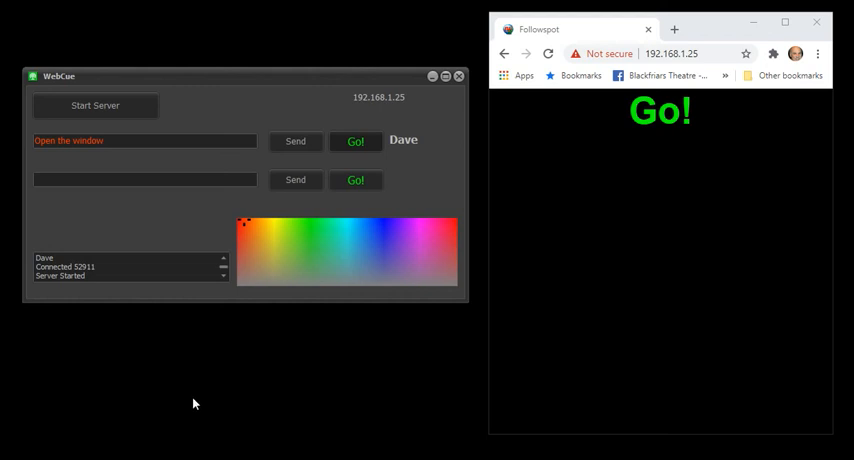
mouse_move(212, 398)
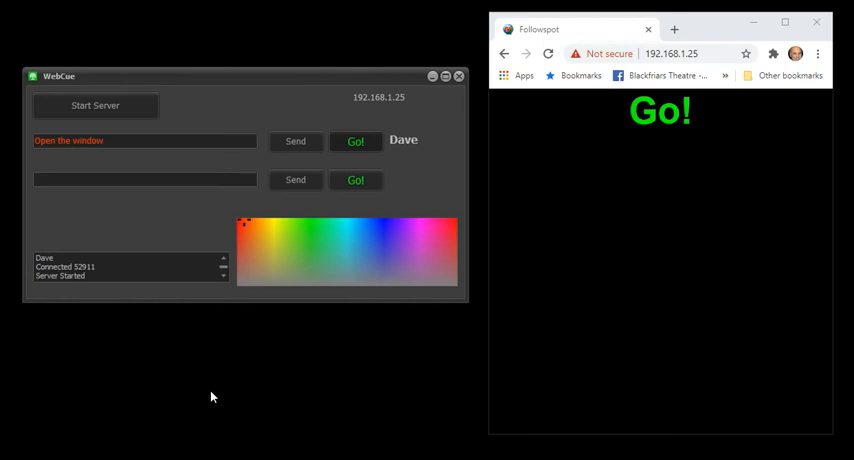
mouse_move(148, 408)
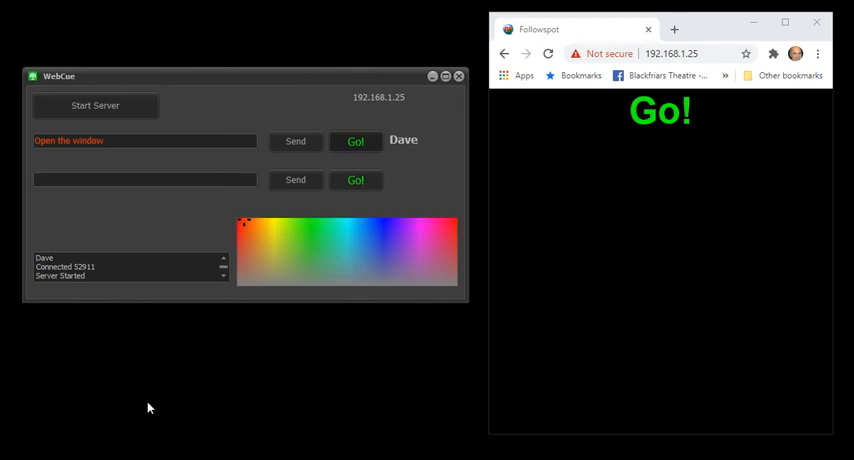
mouse_move(228, 360)
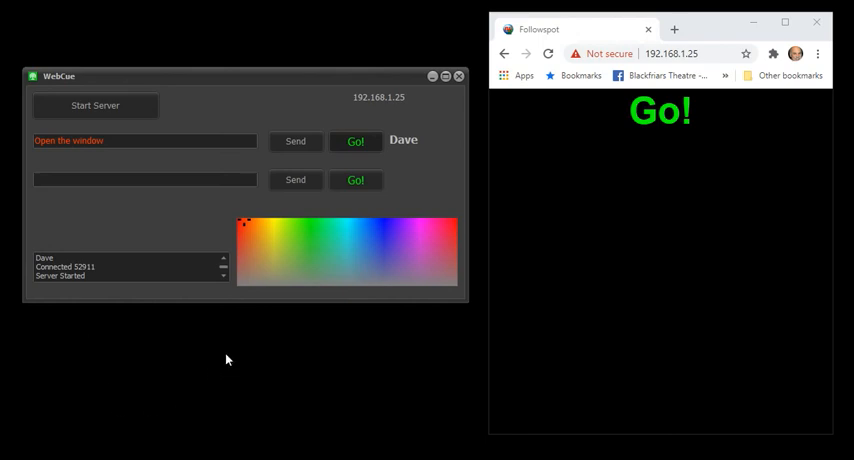